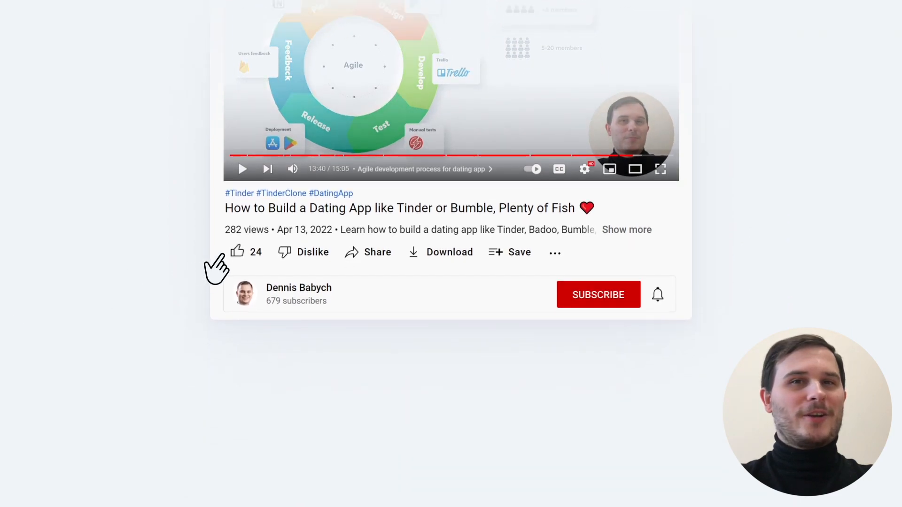
- Follow the scheduling link in the description to reach the company's Calendly booking page
{"action": "left_click", "coordinate": [598, 295]}
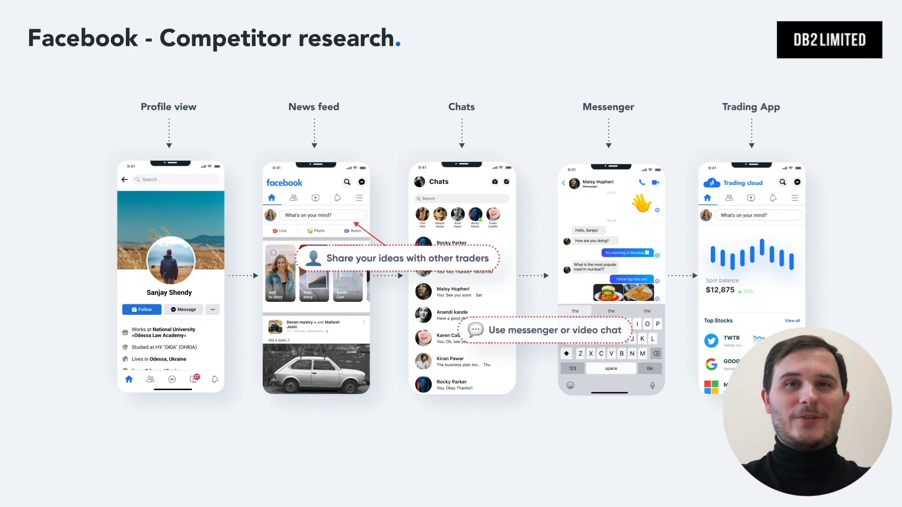
{"action": "left_click", "coordinate": [141, 309]}
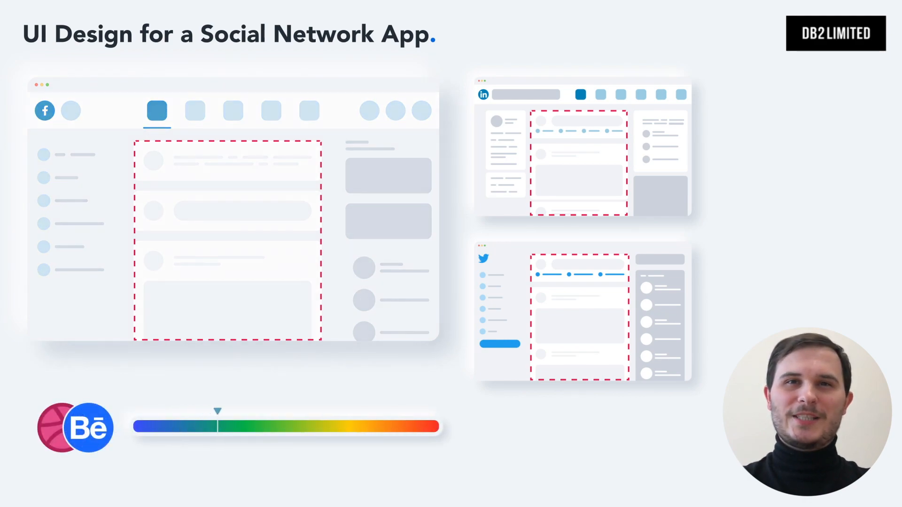
{"action": "left_click_drag", "start_coordinate": [217, 410], "coordinate": [355, 411]}
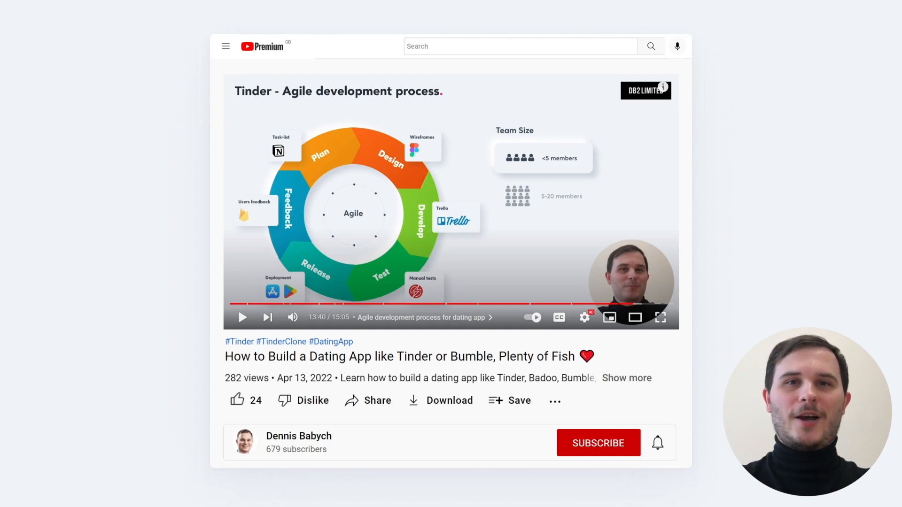
{"action": "scroll", "scroll_direction": "down", "scroll_amount": 3}
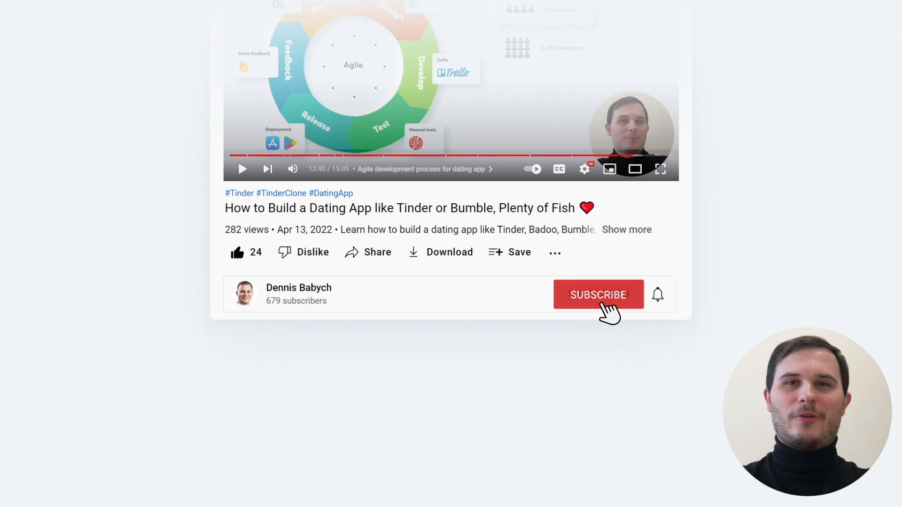
{"action": "left_click", "coordinate": [598, 294]}
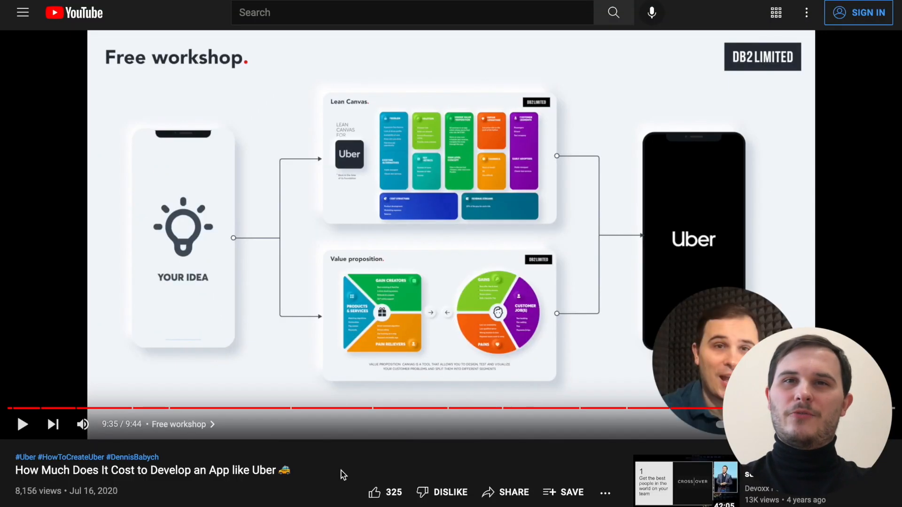
{"action": "scroll", "scroll_direction": "down", "scroll_amount": 3}
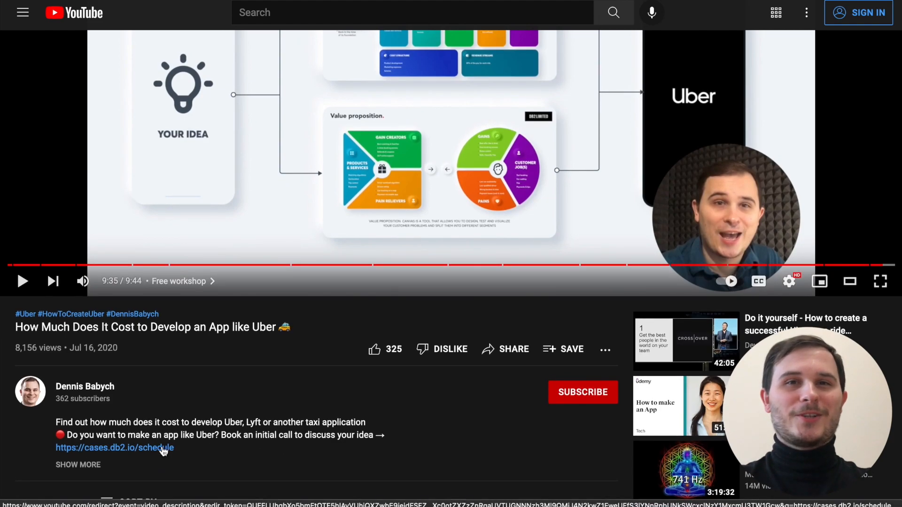
{"action": "left_click", "coordinate": [114, 447]}
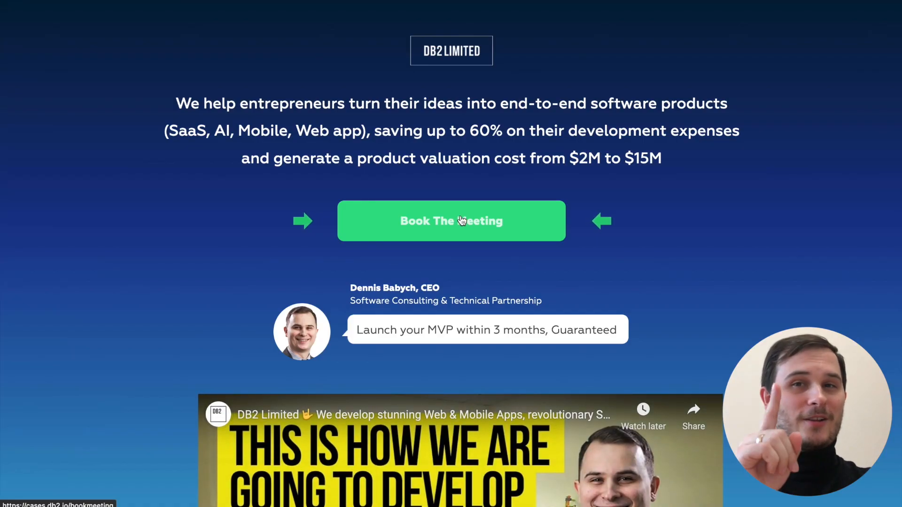
- Book the 10:00–10:30 slot on Wednesday, January 19, 2022 with Google Meet as location
{"action": "left_click", "coordinate": [451, 220]}
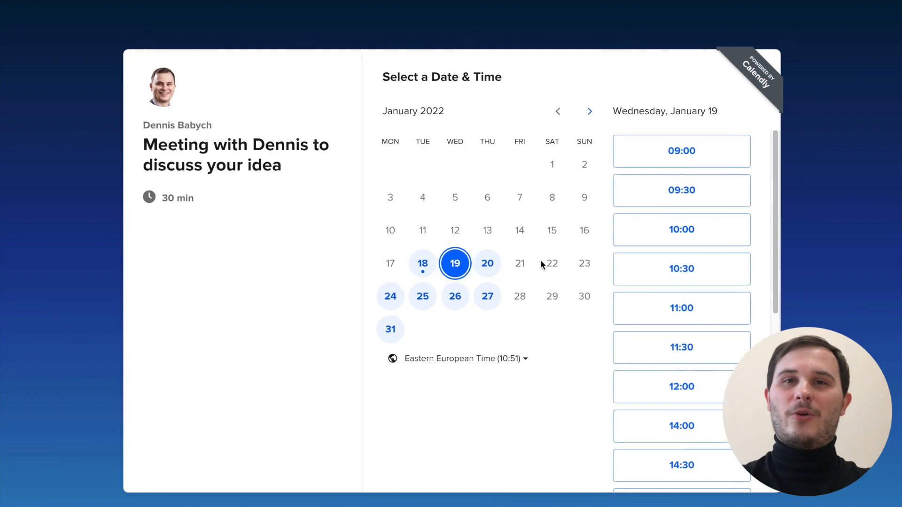
{"action": "left_click", "coordinate": [681, 230]}
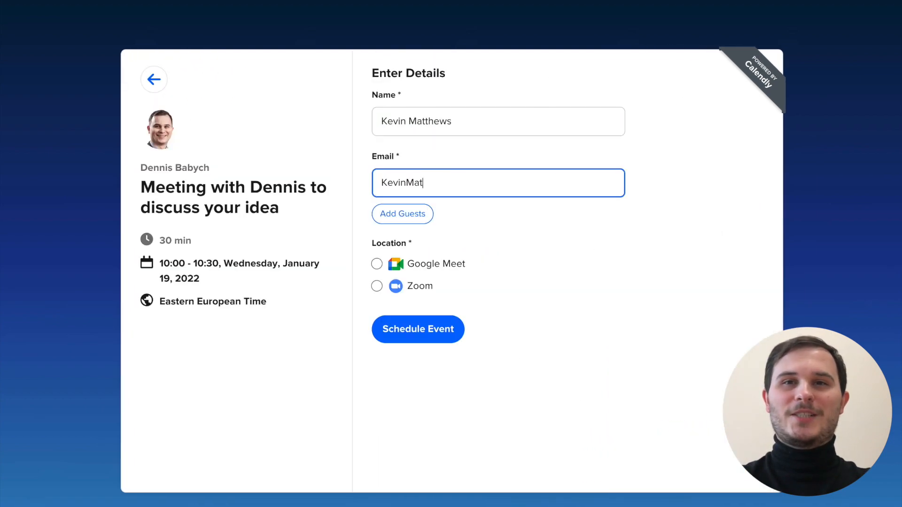
{"action": "left_click", "coordinate": [376, 263]}
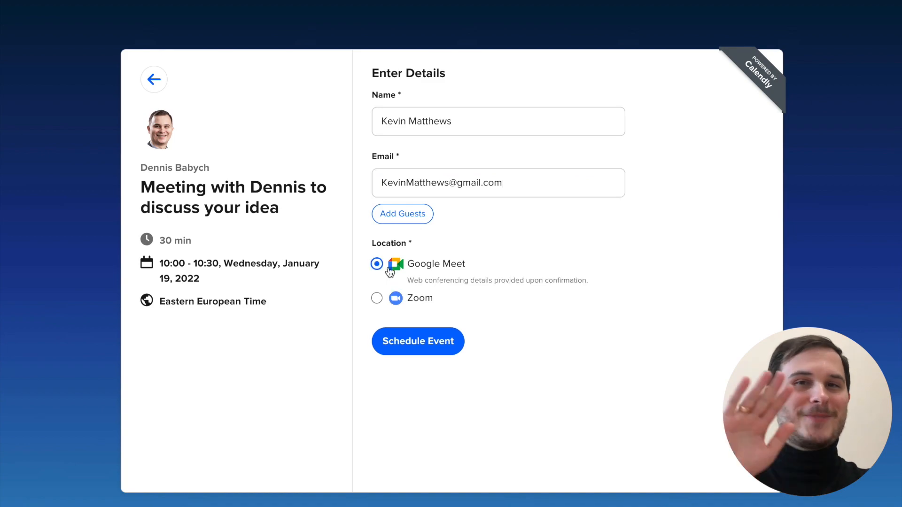